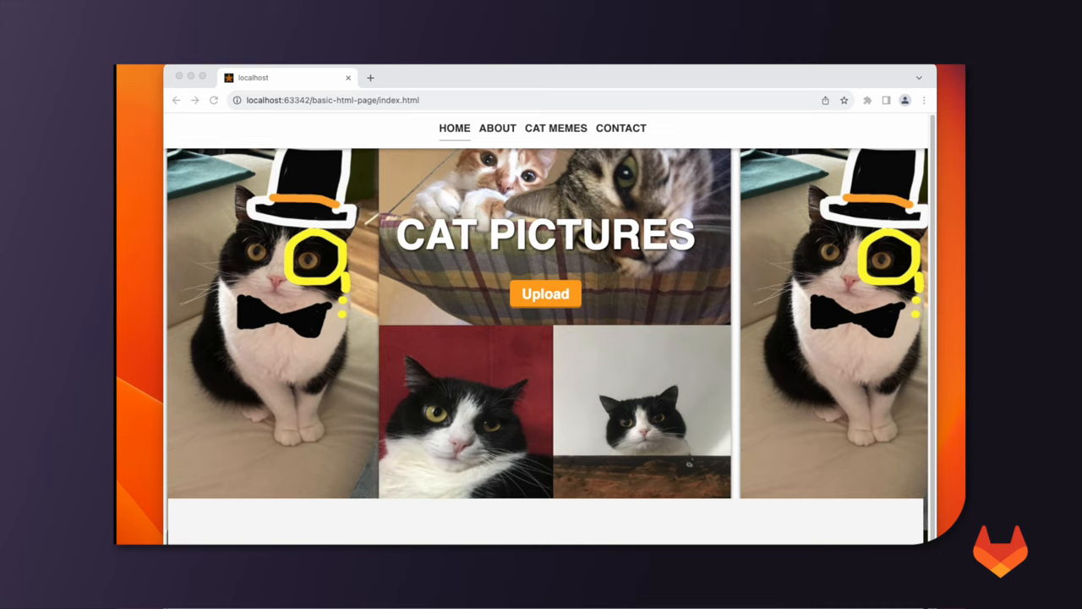
Show the Help menu options from the cat-pictures-group page, including GitLab Duo Chat
{"action": "scroll", "scroll_direction": "down", "scroll_amount": 3}
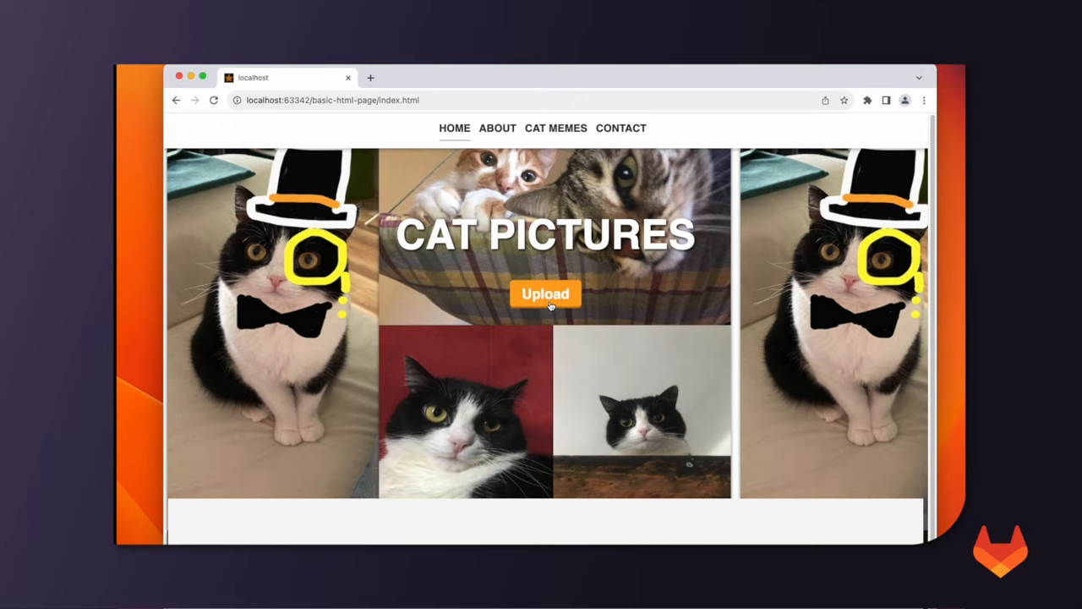
{"action": "mouse_move", "coordinate": [503, 231]}
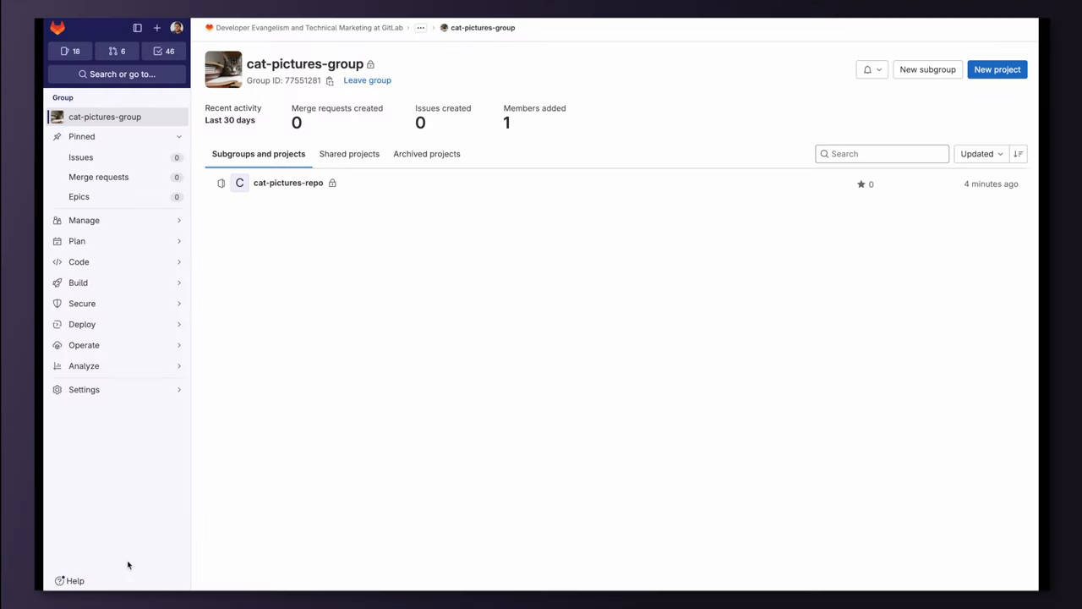
{"action": "mouse_move", "coordinate": [74, 580]}
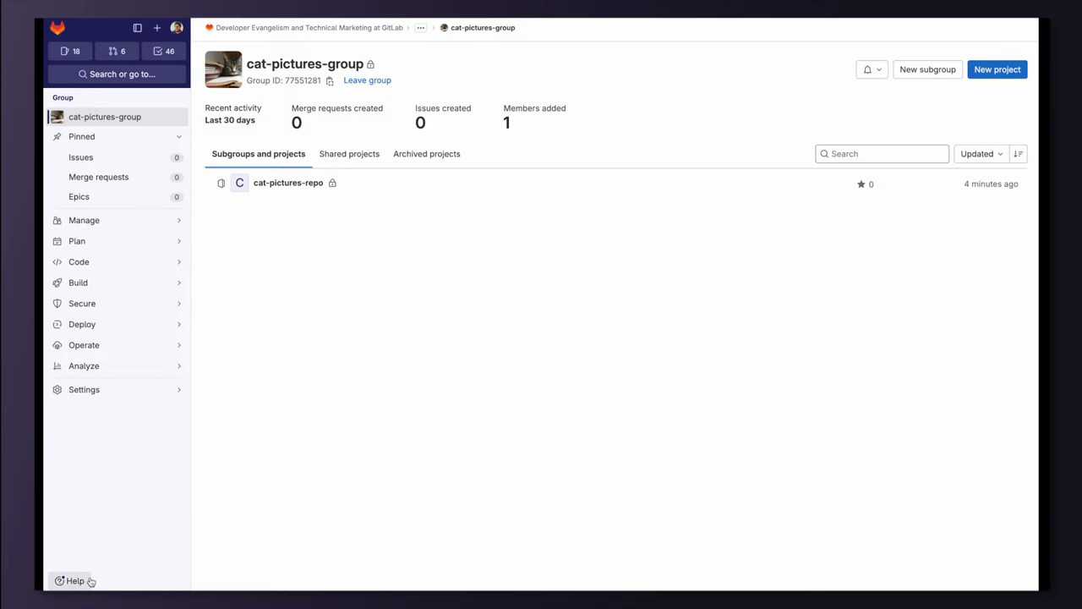
{"action": "left_click", "coordinate": [74, 580]}
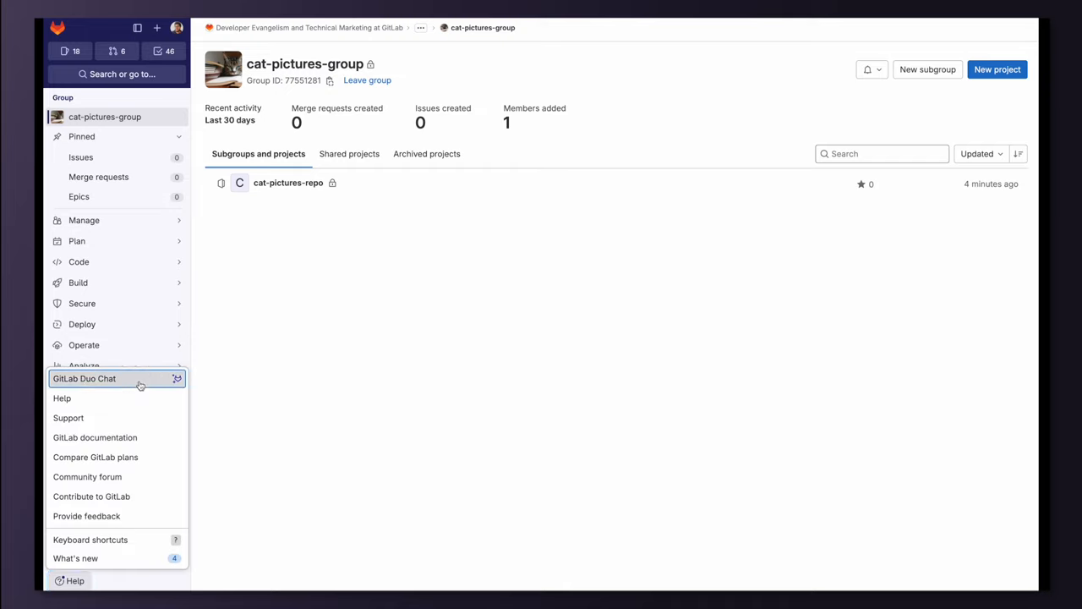
Ask Duo Chat to 'provide instructions and yaml file to deploy a html static website using GitLab pages' and read its .gitlab-ci.yml reply
{"action": "left_click", "coordinate": [84, 379]}
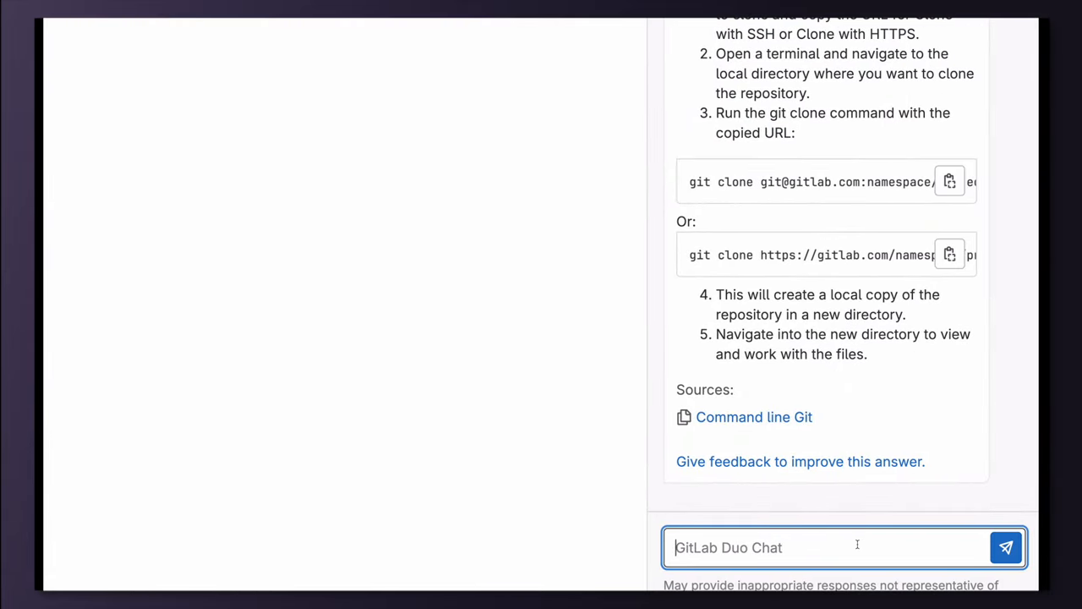
{"action": "type", "text": "provide instructions and yaml file to deploy a html static website using GitLab pages"}
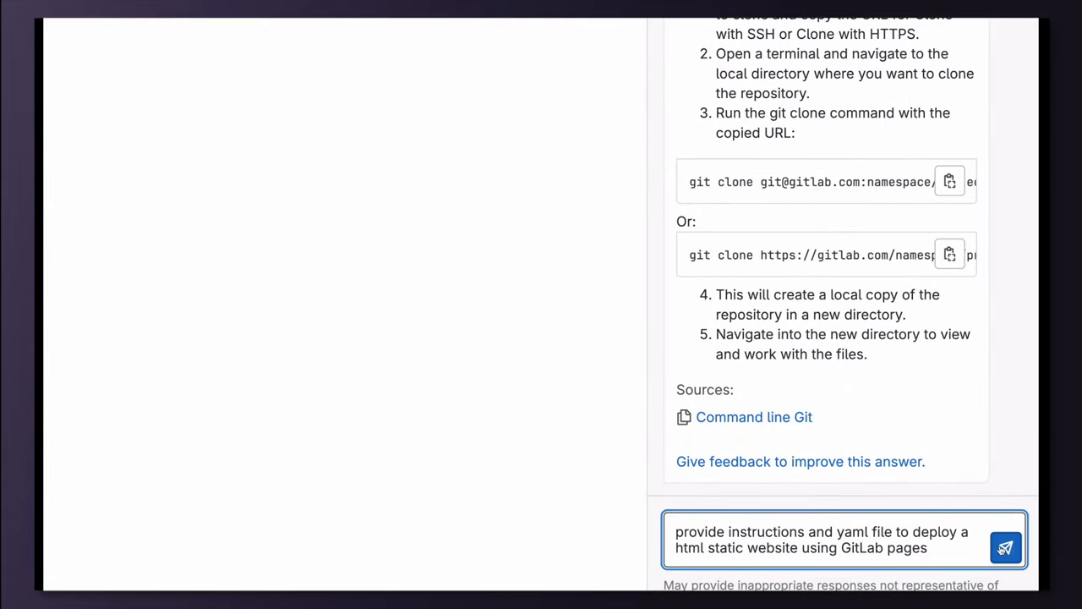
{"action": "left_click", "coordinate": [1004, 548]}
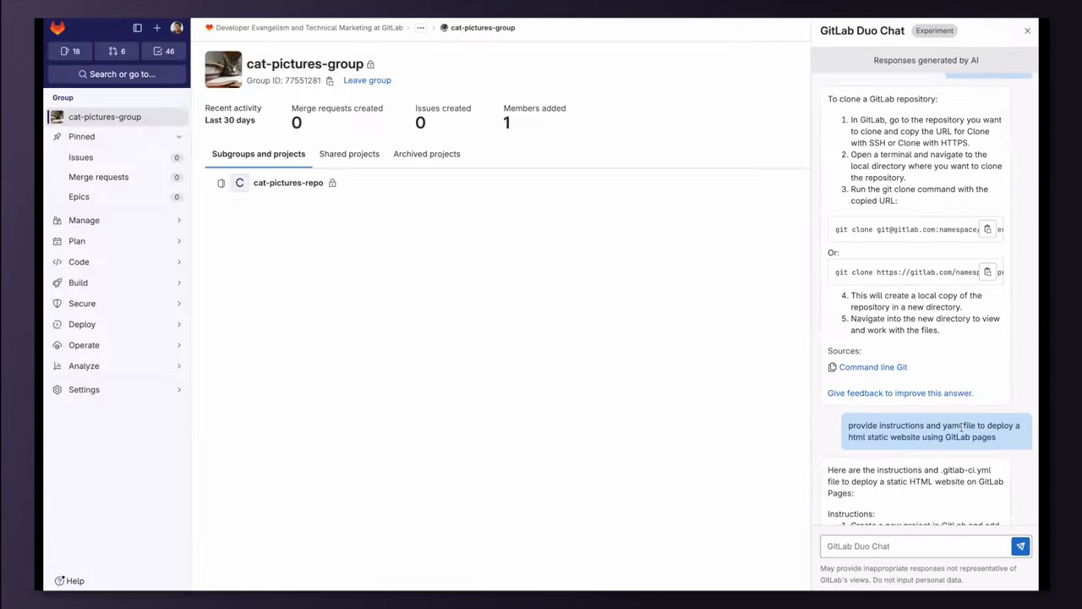
{"action": "scroll", "scroll_direction": "down", "scroll_amount": 3}
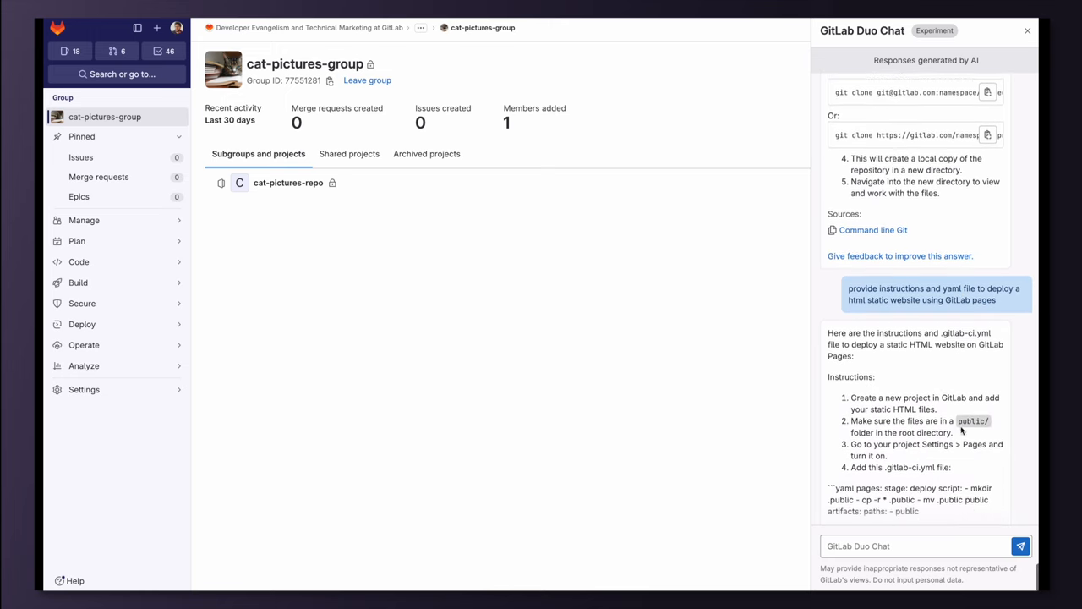
{"action": "scroll", "scroll_direction": "down", "scroll_amount": 3}
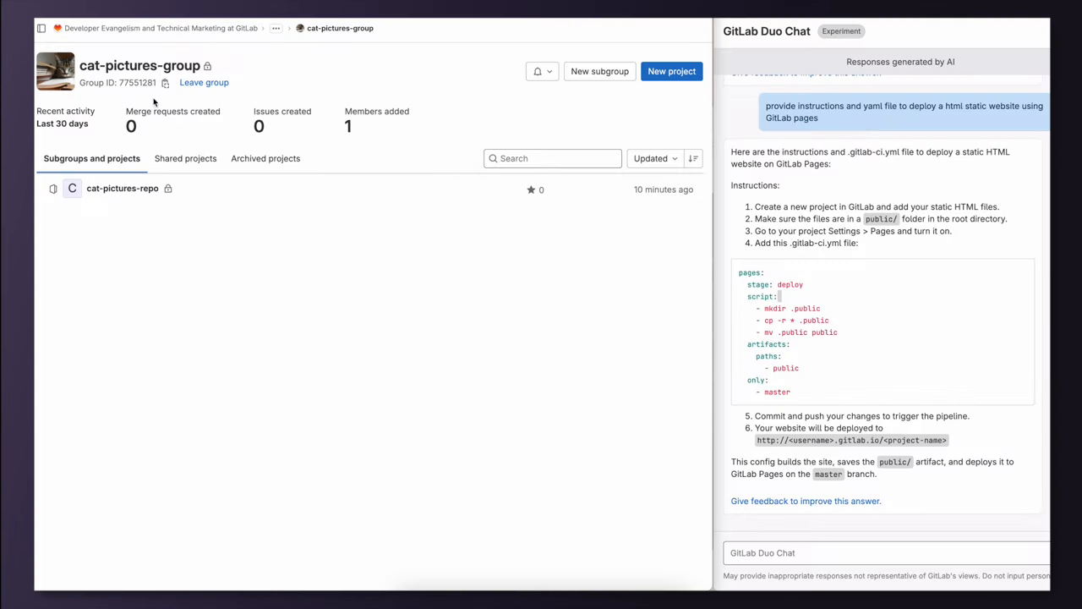
{"action": "mouse_move", "coordinate": [764, 220]}
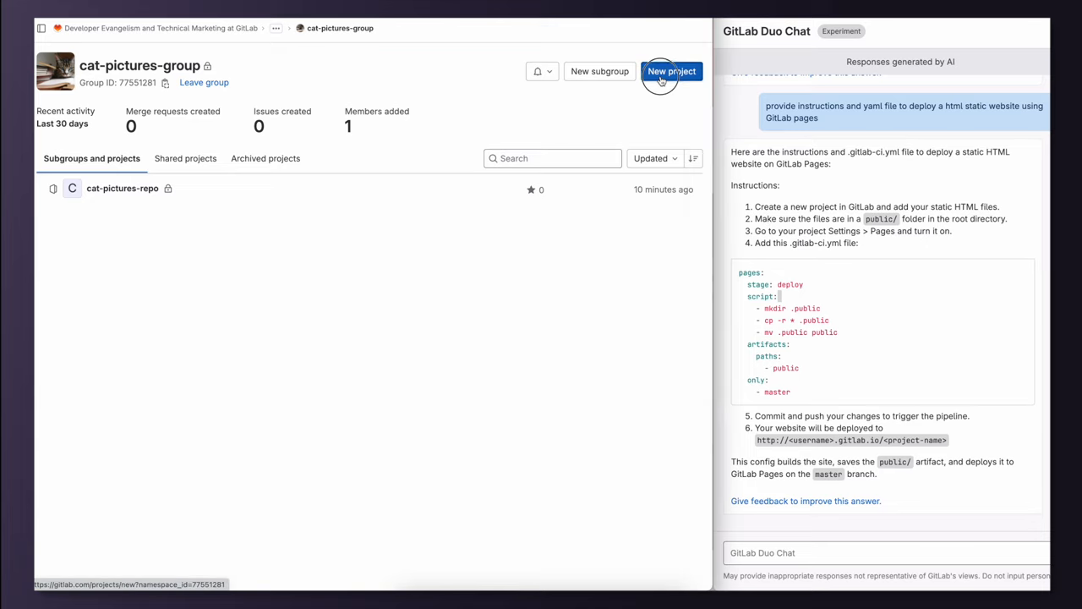
Create a blank project named website-cat-pictures in cat-pictures-group
{"action": "left_click", "coordinate": [673, 71]}
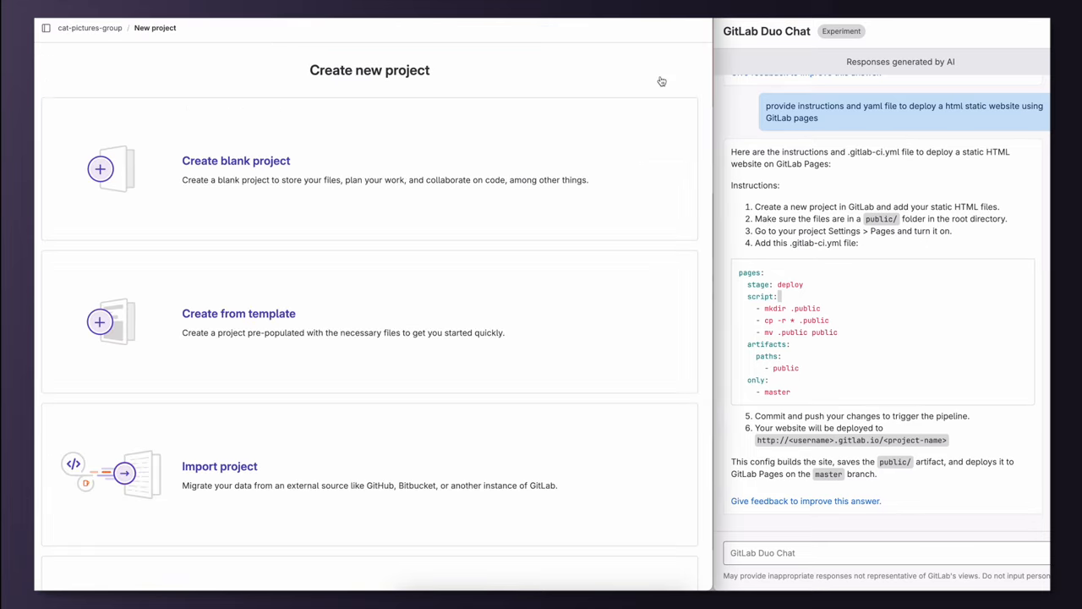
{"action": "mouse_move", "coordinate": [279, 172]}
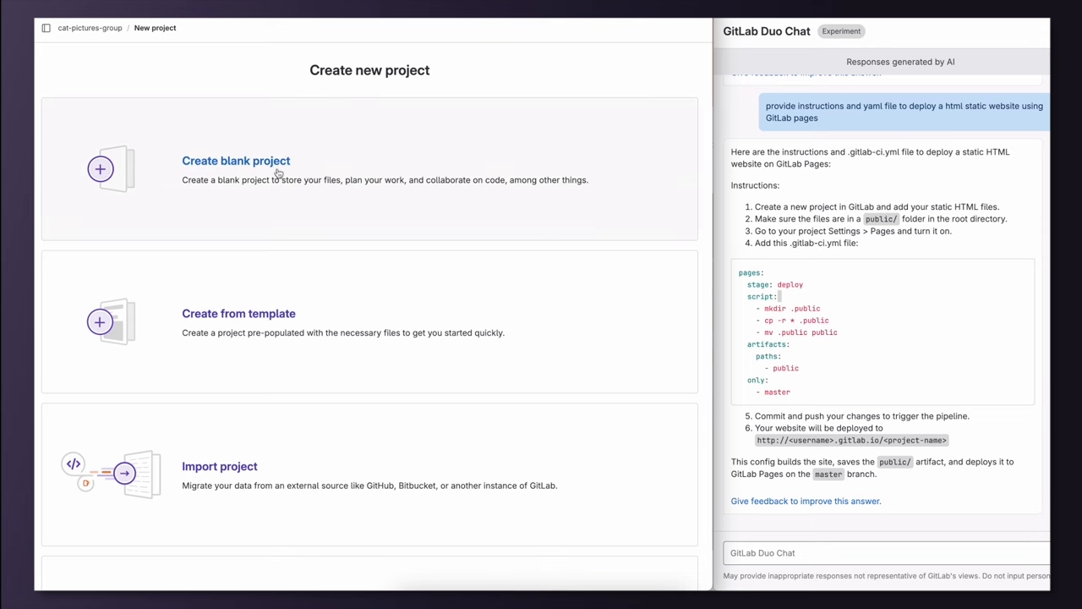
{"action": "left_click", "coordinate": [237, 161]}
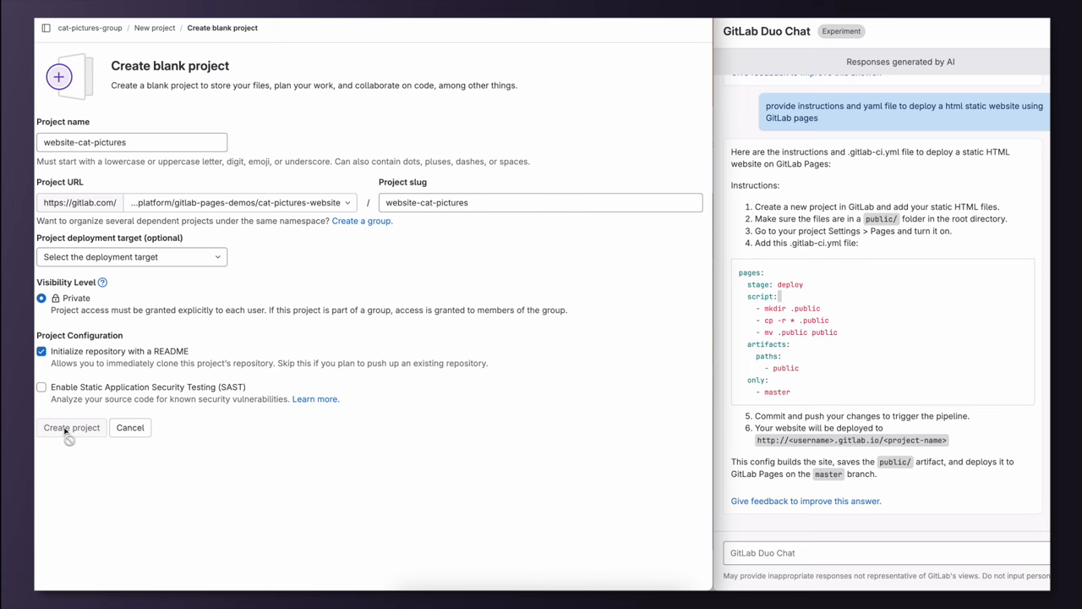
{"action": "left_click", "coordinate": [71, 426]}
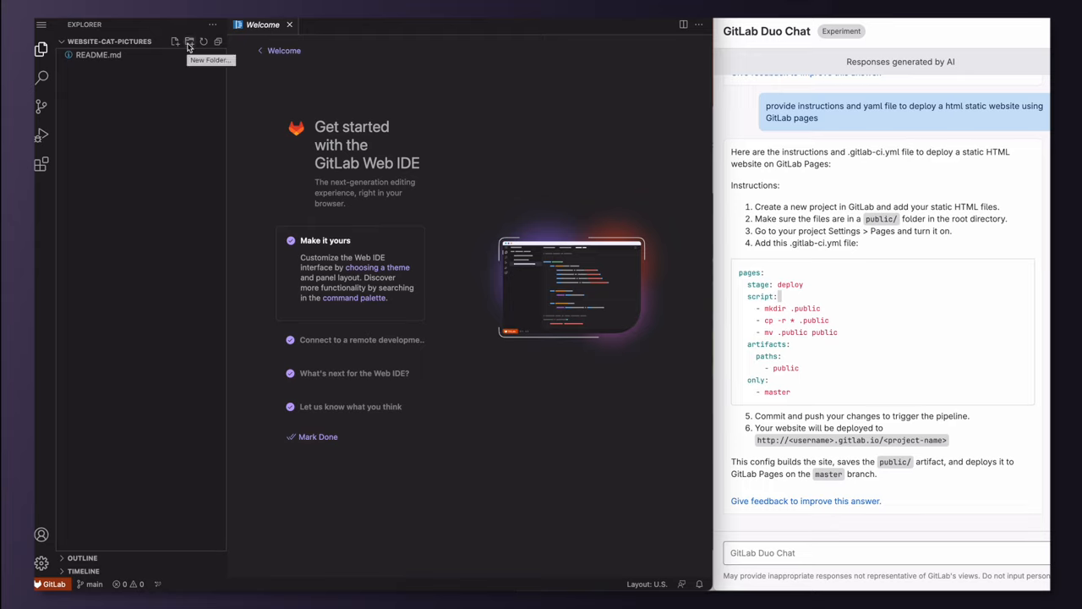
Add a public folder with index.html and a .gitlab-ci.yml Pages job, then commit them
{"action": "left_click", "coordinate": [189, 41]}
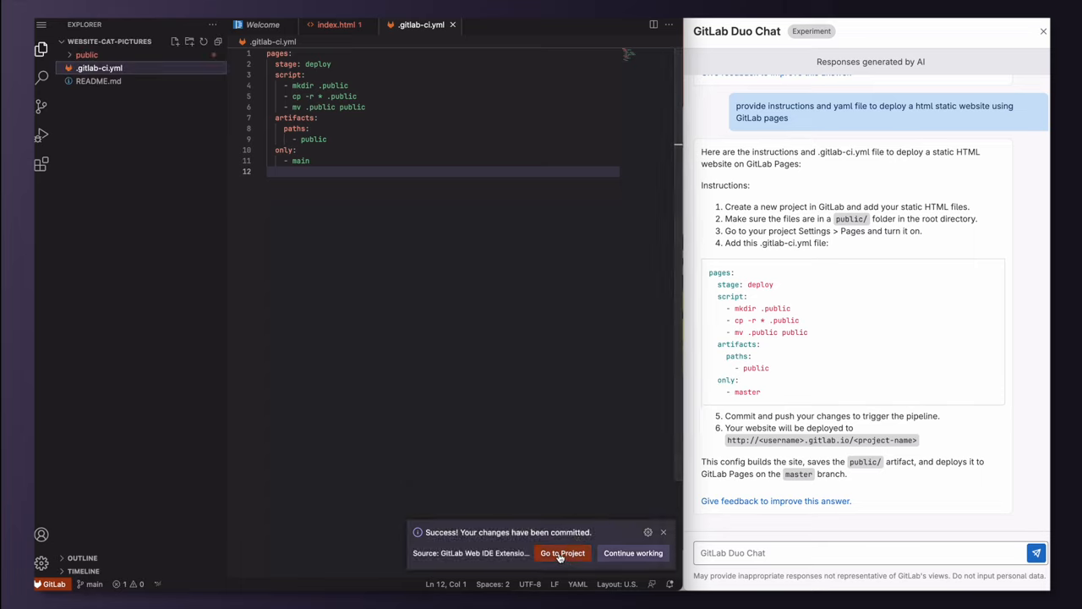
{"action": "mouse_move", "coordinate": [562, 553]}
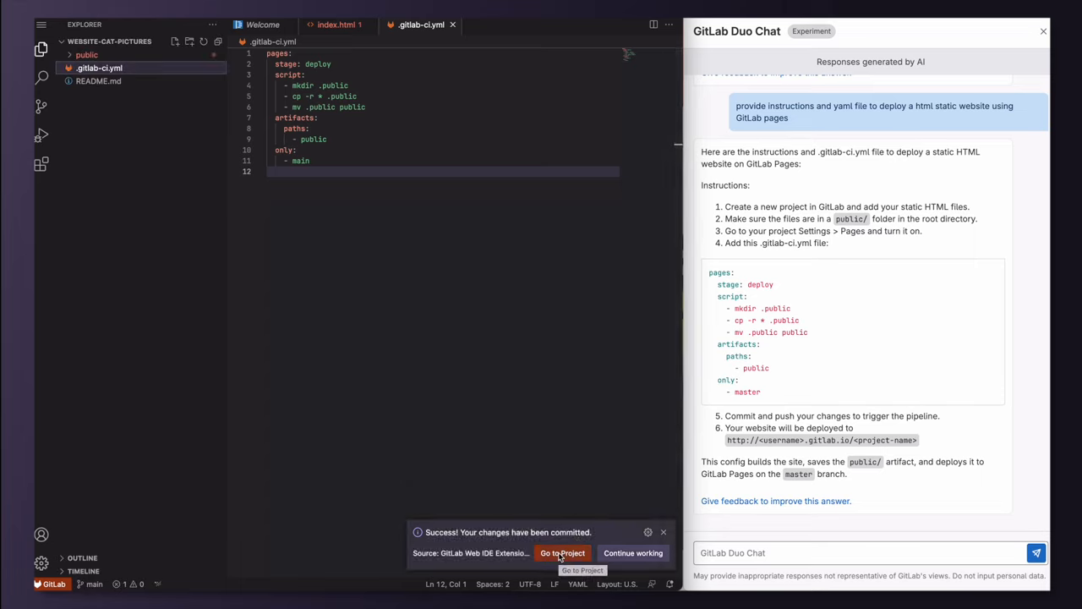
Go back to the website-cat-pictures overview showing the 'basic website' commit and passed pipeline
{"action": "left_click", "coordinate": [563, 554]}
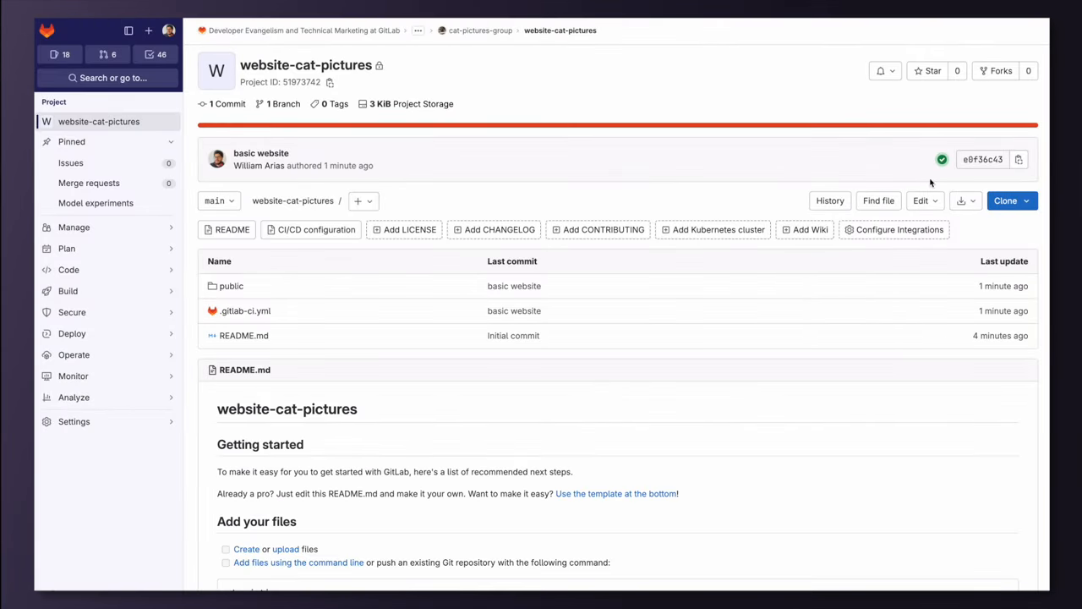
{"action": "mouse_move", "coordinate": [942, 159]}
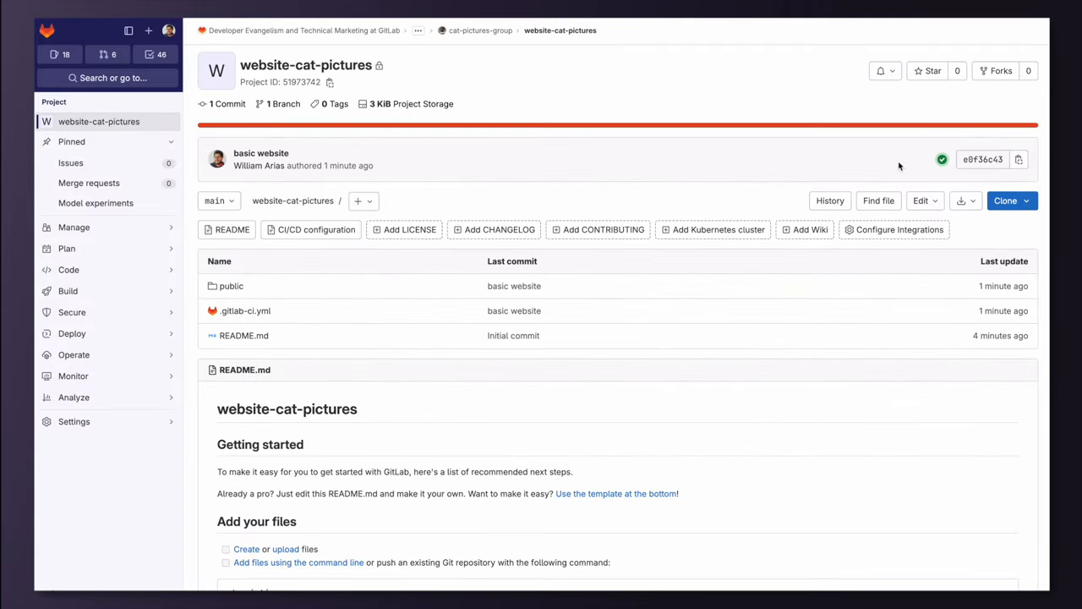
Reach Deploy > Pages to see the site's secure gitlab.io access URL
{"action": "left_click", "coordinate": [71, 333]}
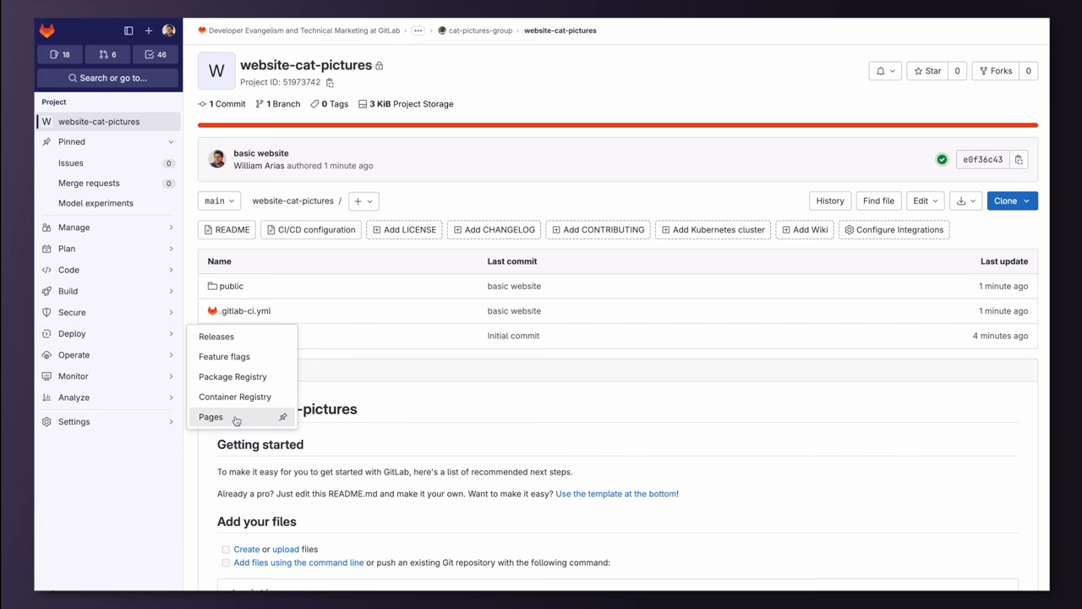
{"action": "left_click", "coordinate": [209, 416]}
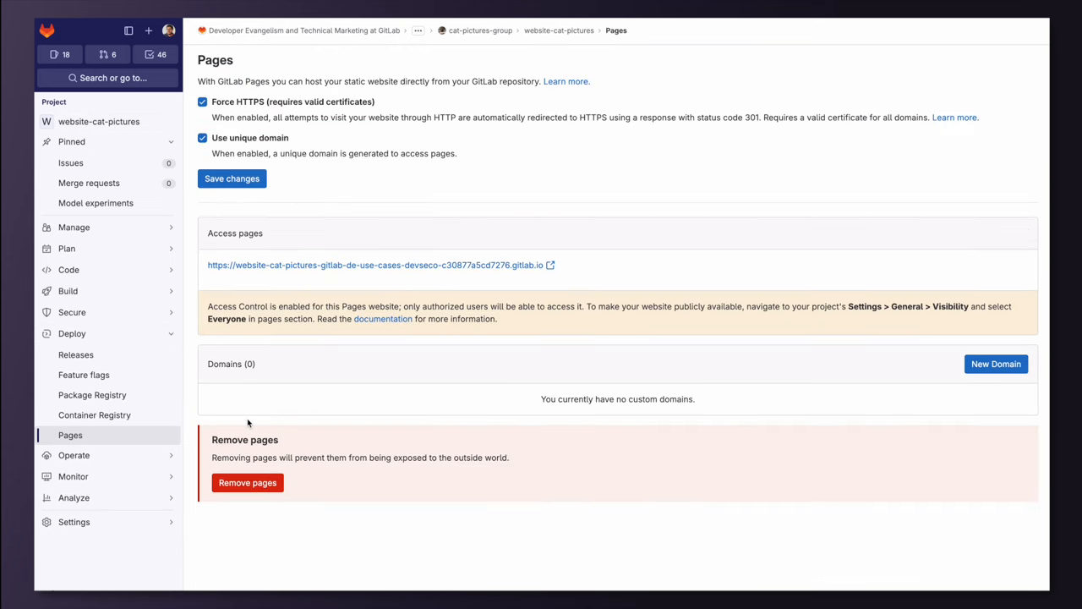
{"action": "mouse_move", "coordinate": [347, 285]}
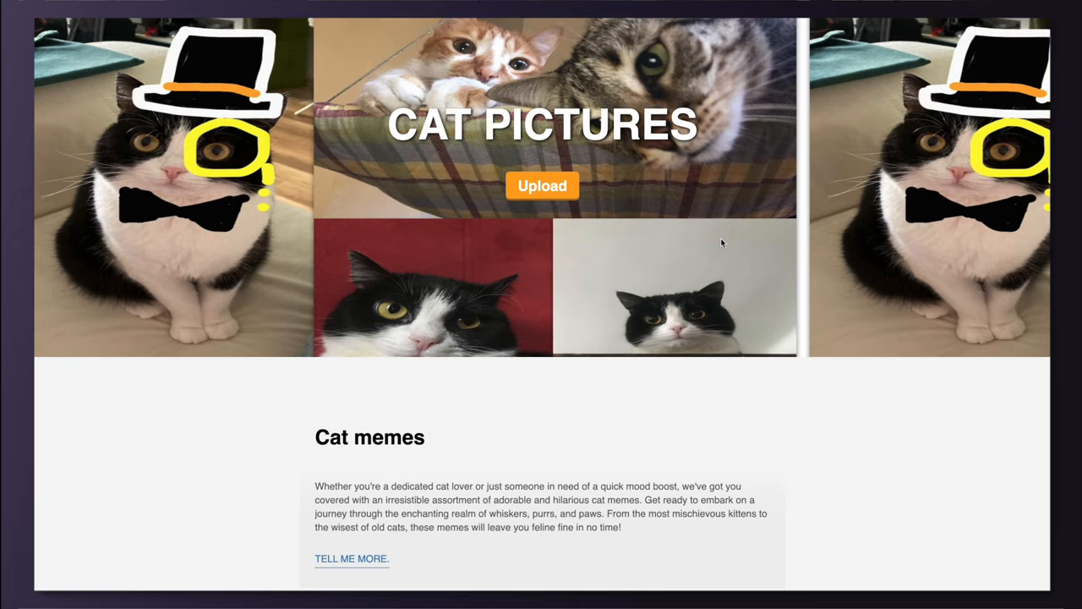
View the gitlab.io Cat Pictures site beside localhost and confirm its connection is secure
{"action": "scroll", "scroll_direction": "down", "scroll_amount": 3}
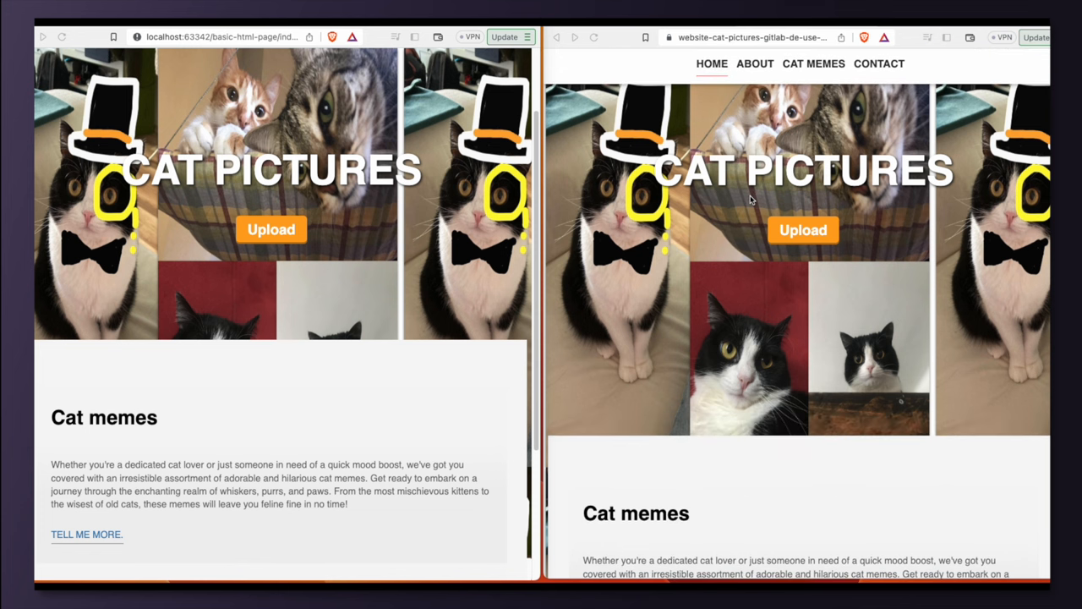
{"action": "left_click", "coordinate": [670, 37]}
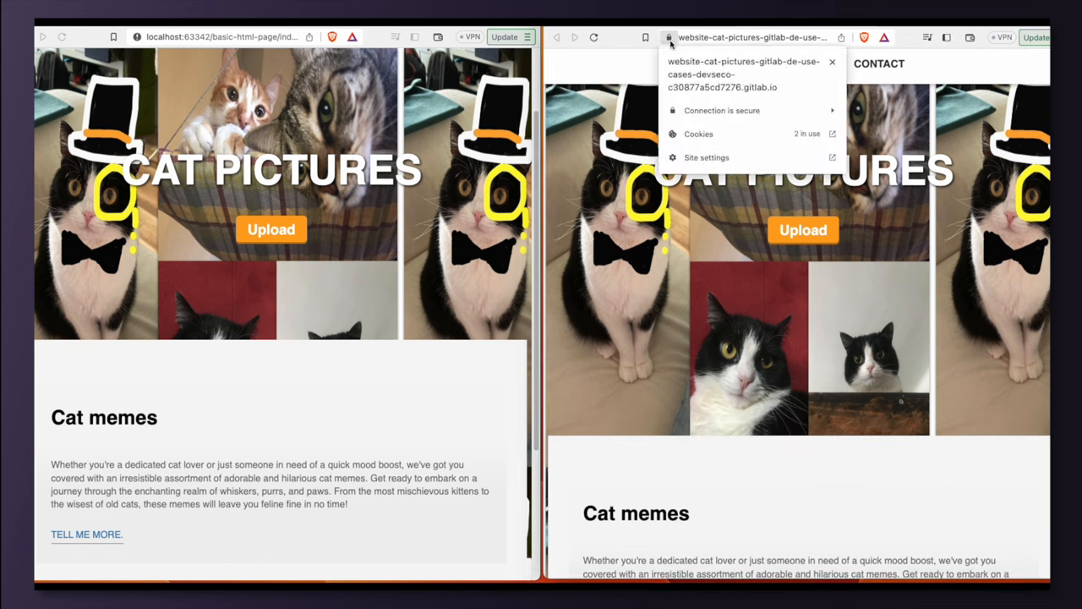
{"action": "mouse_move", "coordinate": [670, 37]}
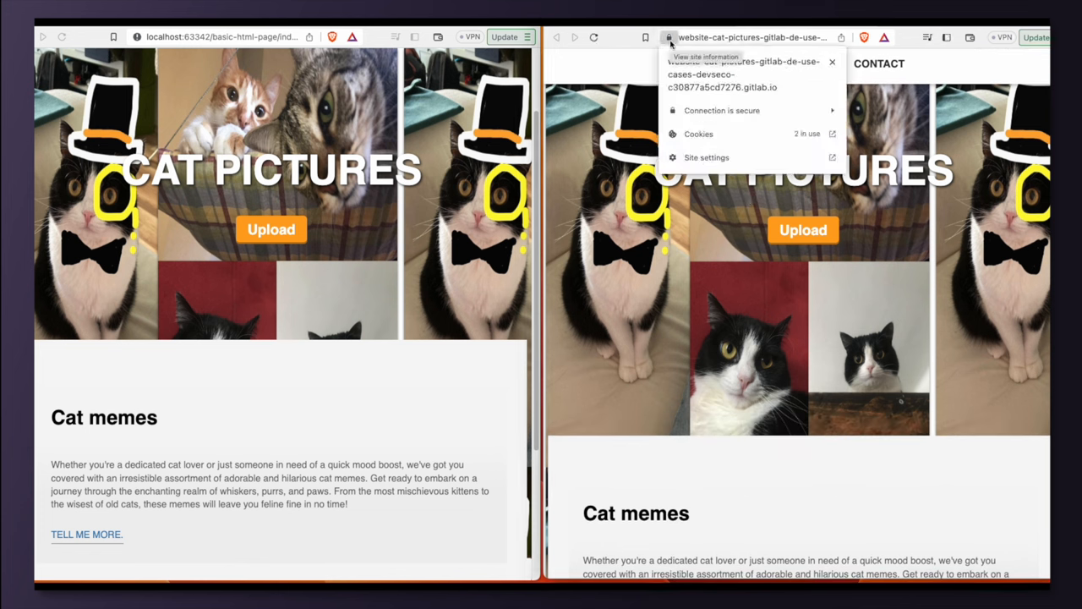